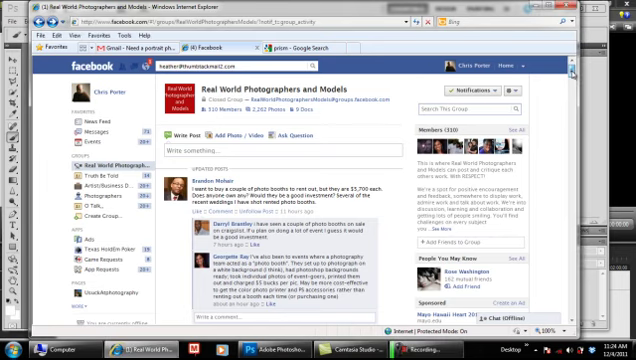
# Scroll down through the Google Images results for 'prism'.
pyautogui.scroll(-3)
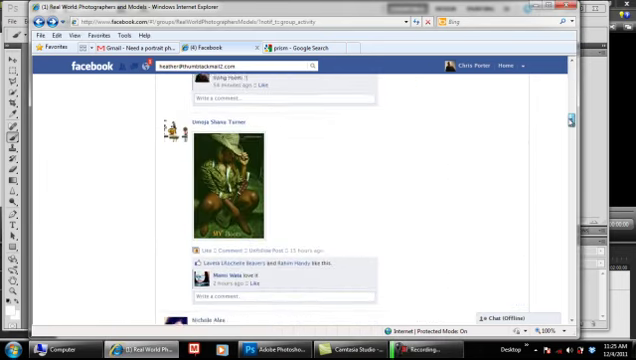
pyautogui.scroll(-3)
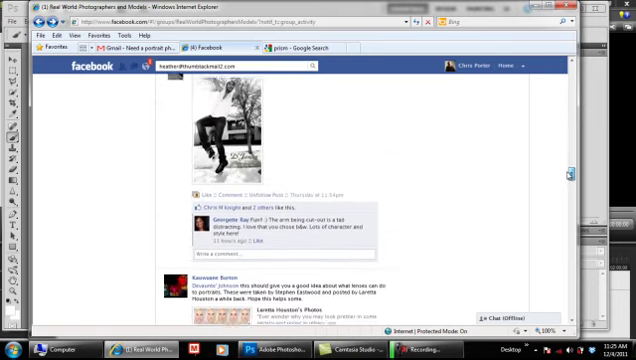
pyautogui.scroll(-3)
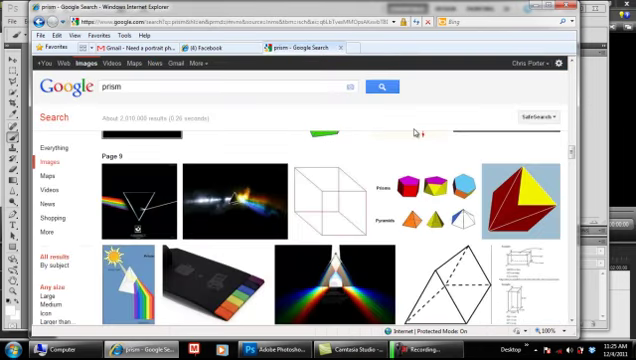
pyautogui.scroll(-3)
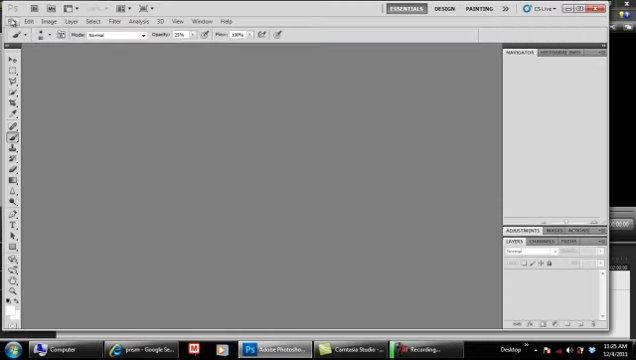
# Open the portrait JPG of the woman with the glowing diamond from the File menu.
pyautogui.click(23, 21)
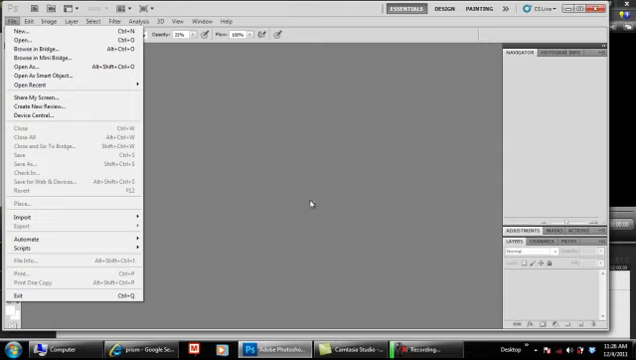
pyautogui.moveTo(145, 216)
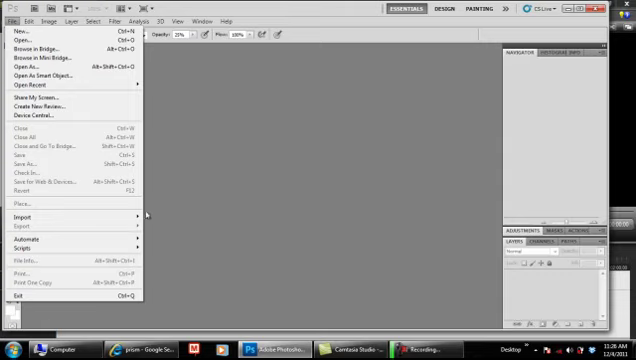
pyautogui.click(20, 38)
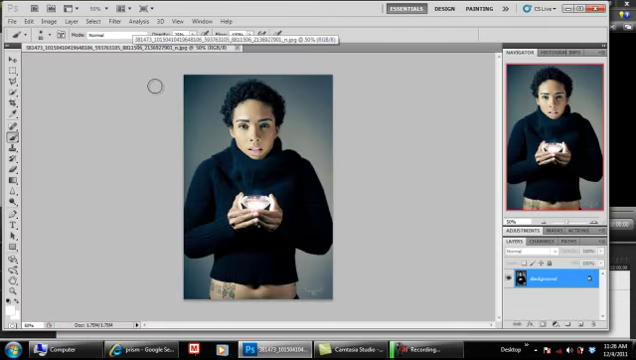
pyautogui.moveTo(275, 172)
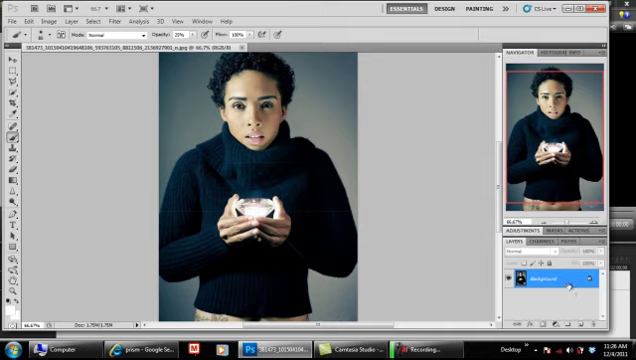
pyautogui.moveTo(320, 206)
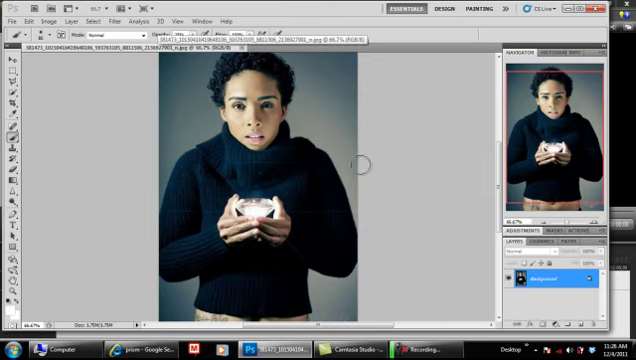
pyautogui.moveTo(360, 175)
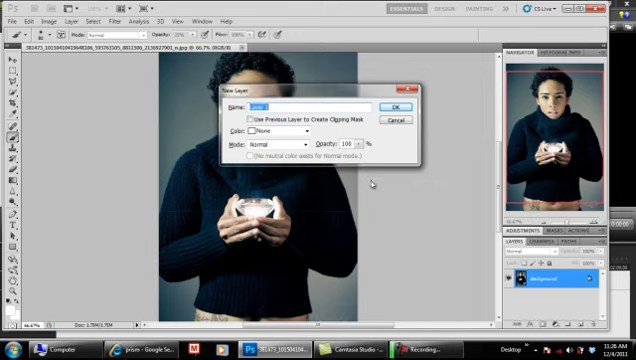
# Name the new layer 'beam'.
pyautogui.write('beam')
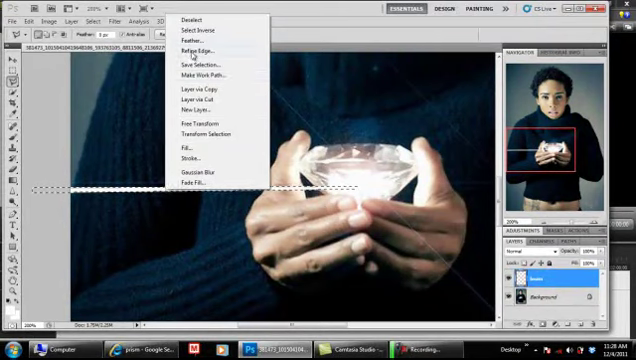
# Raise the Refine Edge Smooth value on the beam selection.
pyautogui.click(203, 47)
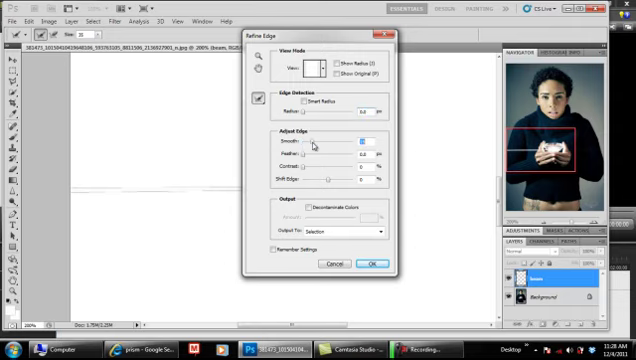
pyautogui.moveTo(320, 153)
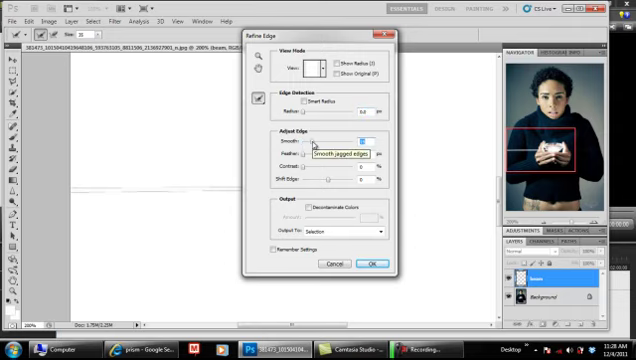
pyautogui.click(389, 264)
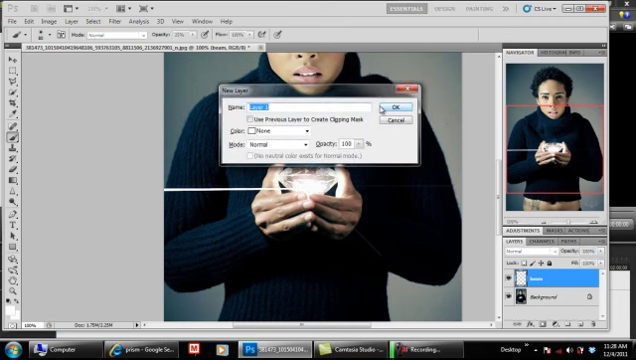
# Name the new layer 'overspill'.
pyautogui.write('over')
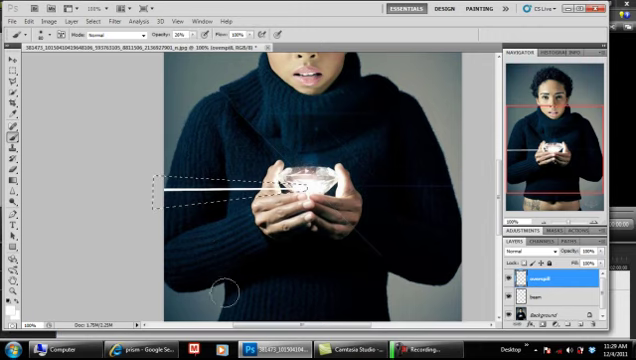
pyautogui.moveTo(307, 180)
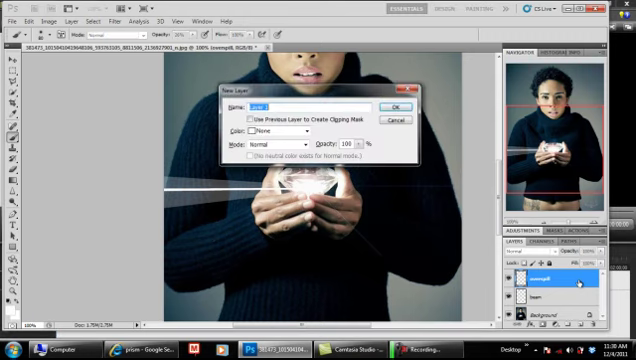
# Discard an unnamed extra layer and create a layer named 'OverOverFlow'.
pyautogui.click(394, 105)
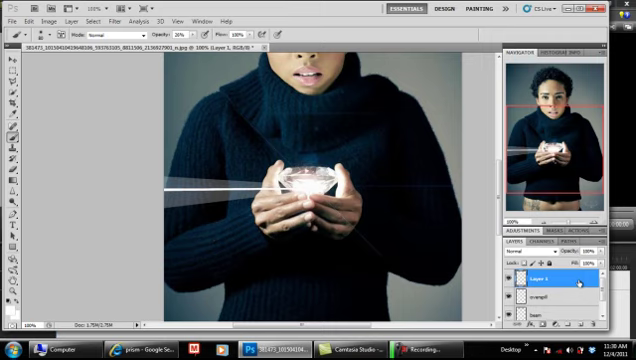
pyautogui.click(560, 283)
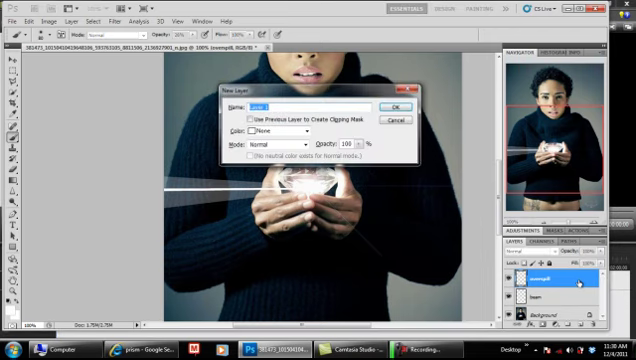
pyautogui.write('OverDrai')
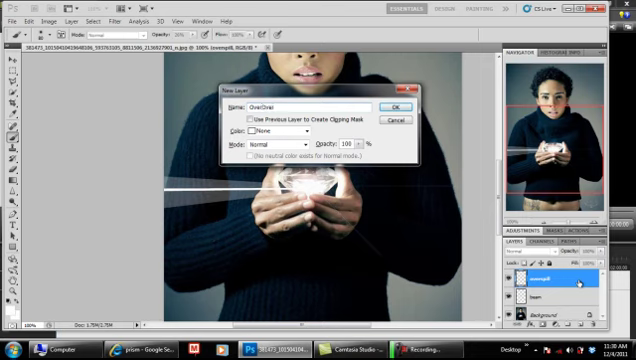
pyautogui.click(395, 107)
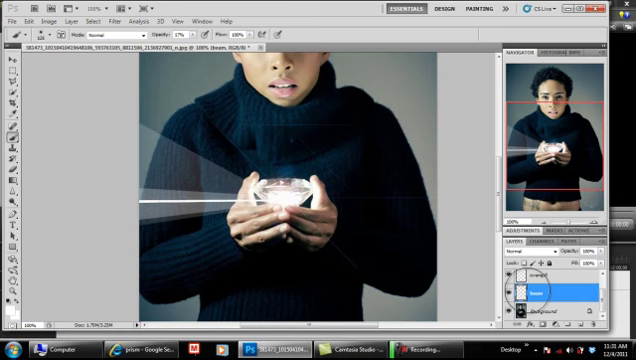
# Apply Unsharp Mask to the beam layer.
pyautogui.click(113, 20)
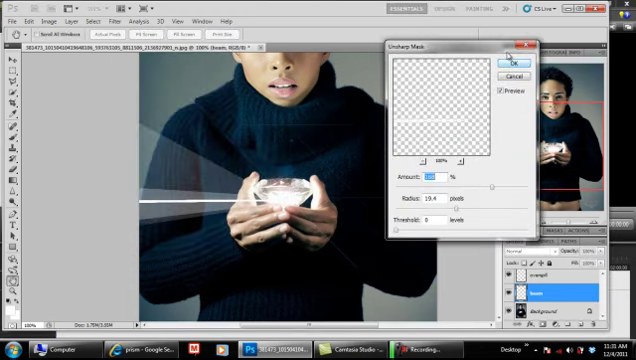
pyautogui.click(502, 62)
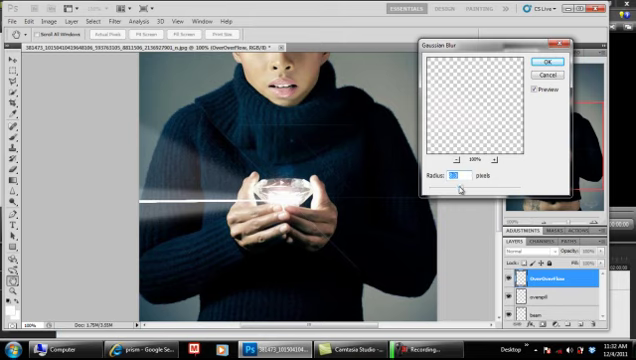
# Apply Gaussian Blur to OverOverFlow, then blur the beam layer at radius 1.3.
pyautogui.click(566, 74)
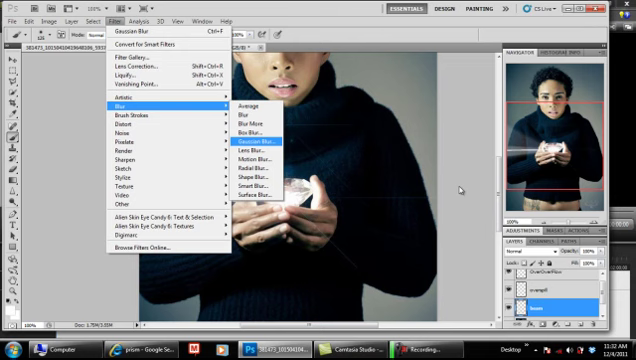
pyautogui.click(264, 127)
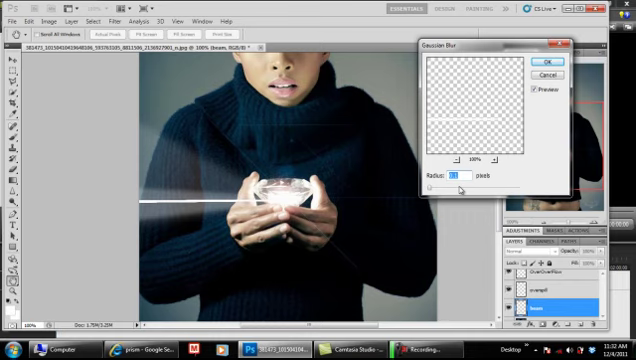
pyautogui.write('1.3')
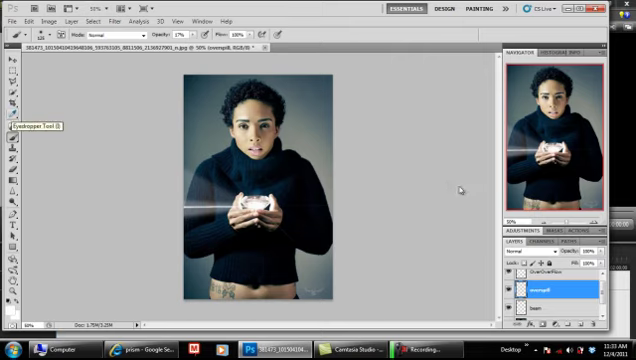
pyautogui.moveTo(9, 92)
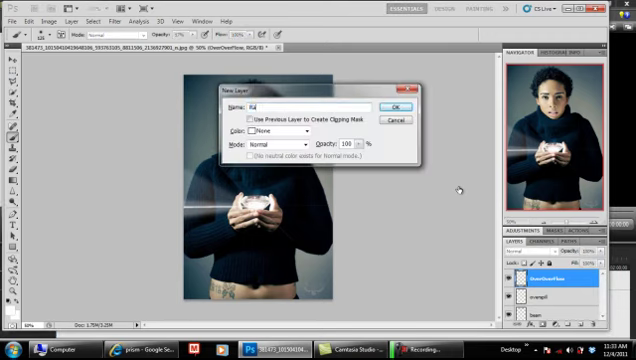
# Name the new rainbow layer 'Rambo' and confirm it.
pyautogui.write('Rambo')
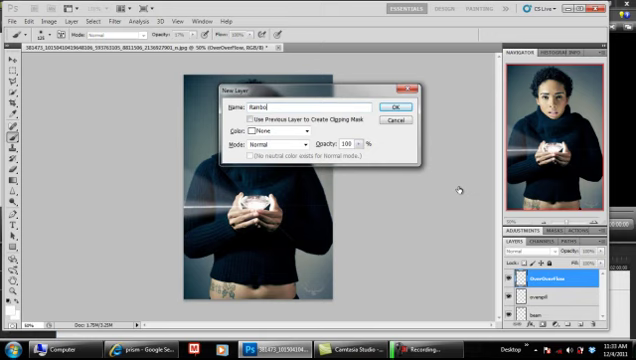
pyautogui.click(397, 106)
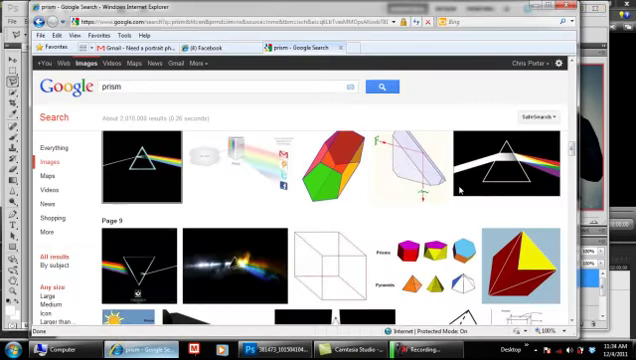
pyautogui.scroll(-3)
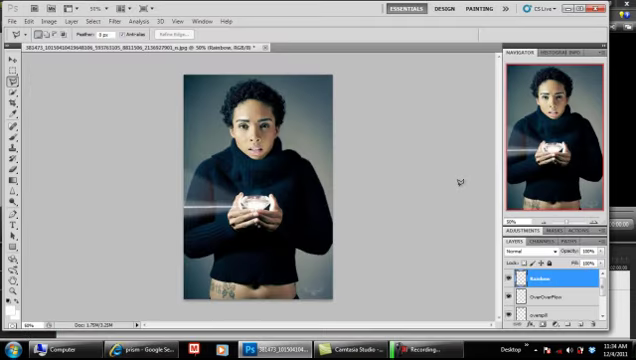
pyautogui.moveTo(446, 188)
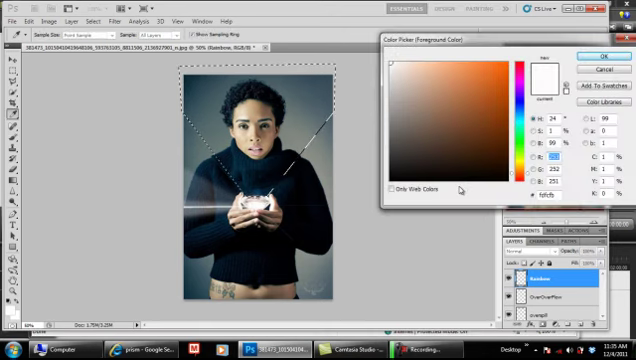
# Choose a foreground colour for painting the beam wedge.
pyautogui.click(527, 73)
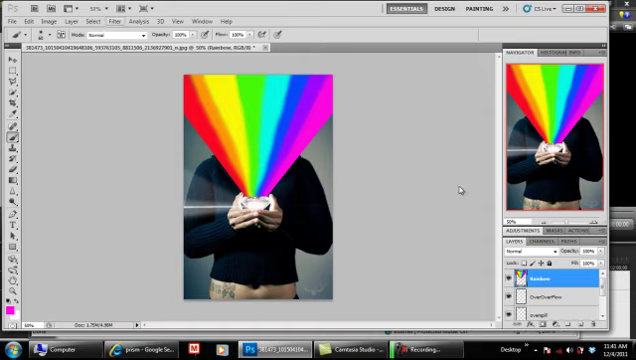
# Apply a Gaussian Blur with a raised radius to the rainbow beam layer.
pyautogui.click(114, 21)
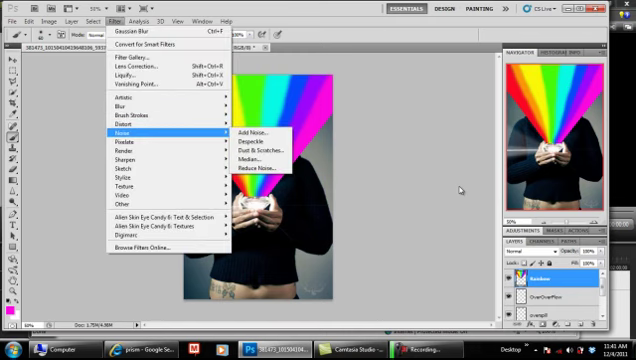
pyautogui.moveTo(120, 128)
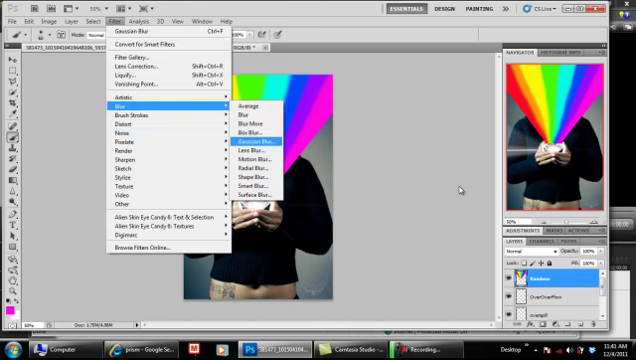
pyautogui.click(265, 144)
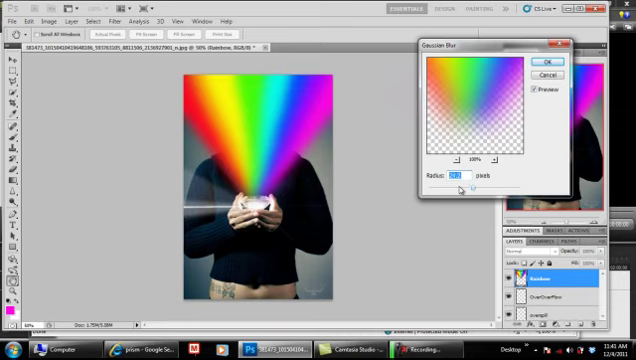
pyautogui.click(546, 64)
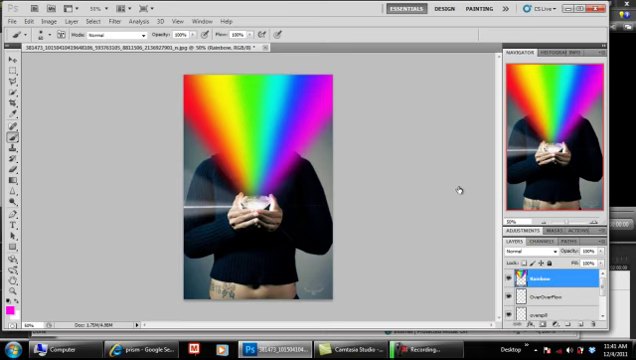
pyautogui.click(536, 265)
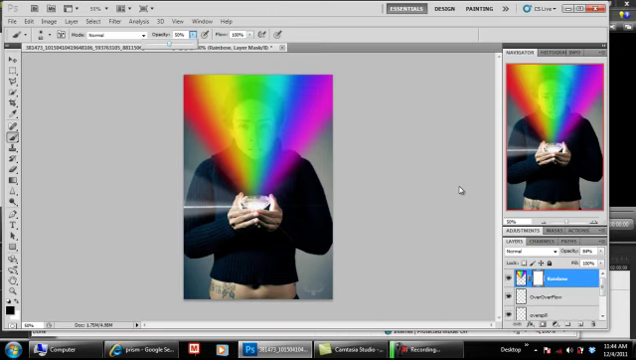
pyautogui.moveTo(462, 190)
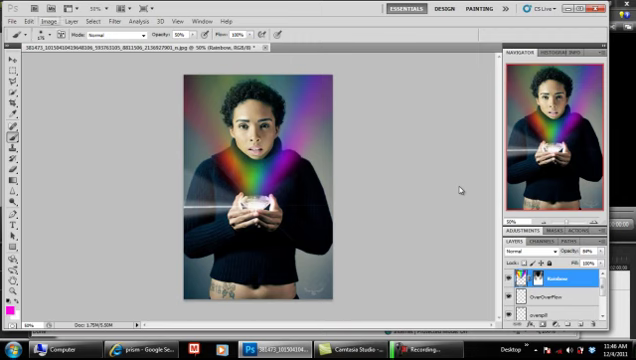
# Open the Image menu to show adjustments and auto colour correction commands.
pyautogui.click(44, 19)
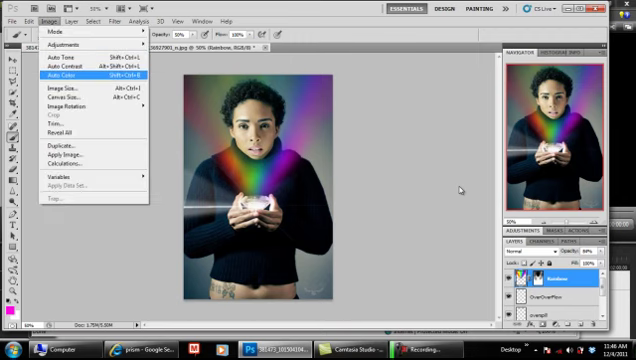